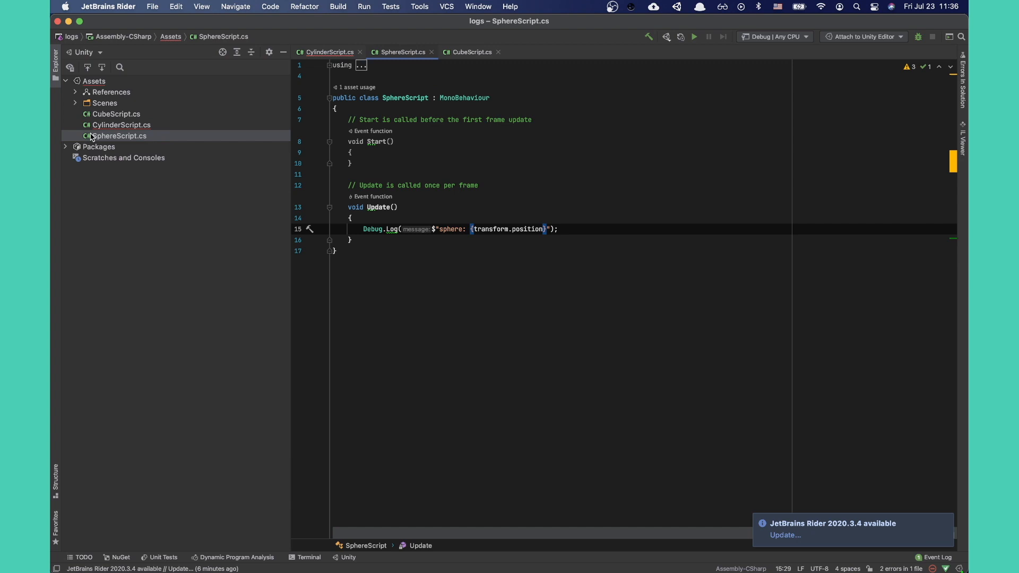
- Filter the Unity Console log to entries matching 'cube'
left_click(467, 52)
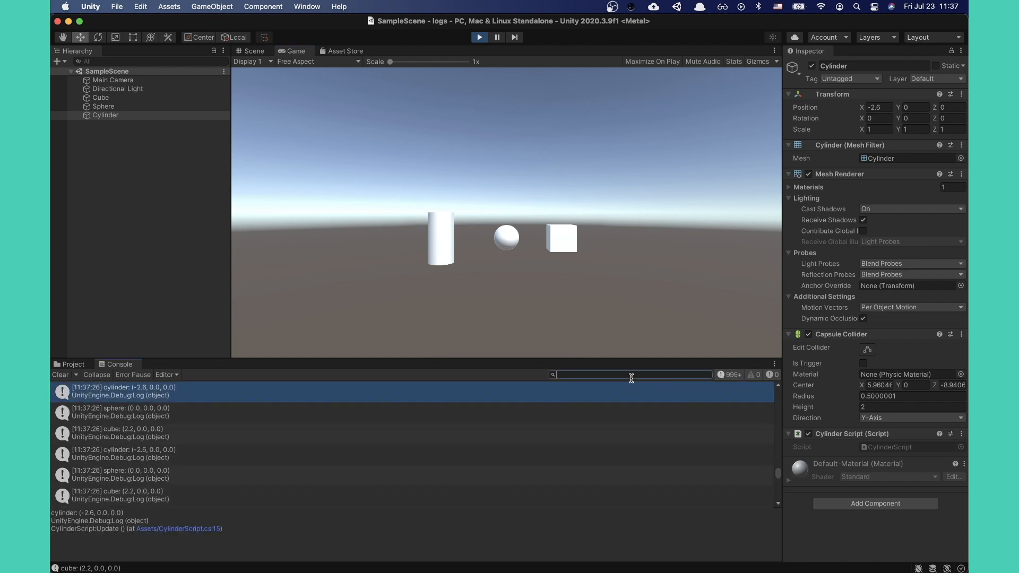
type("cube: {transform.position}\");")
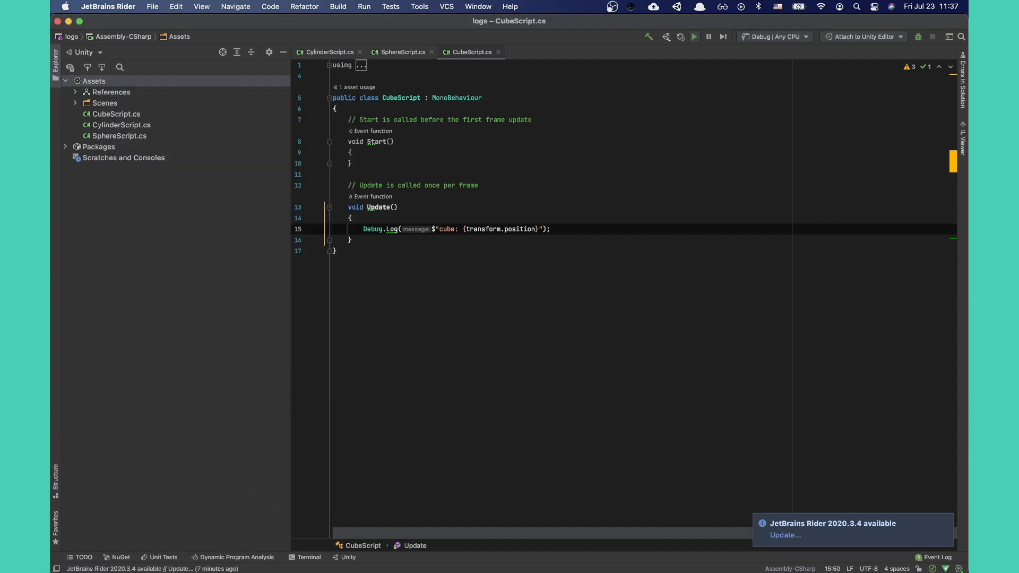
- Add a DrowsyLogger class in Utils with a static Log(this Object myObj) extension
right_click(98, 114)
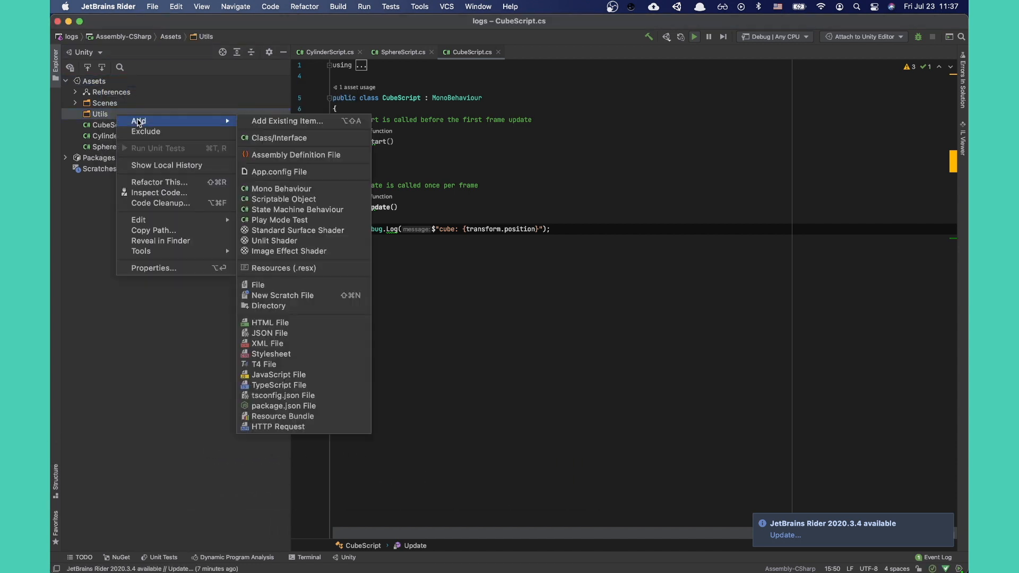
left_click(279, 138)
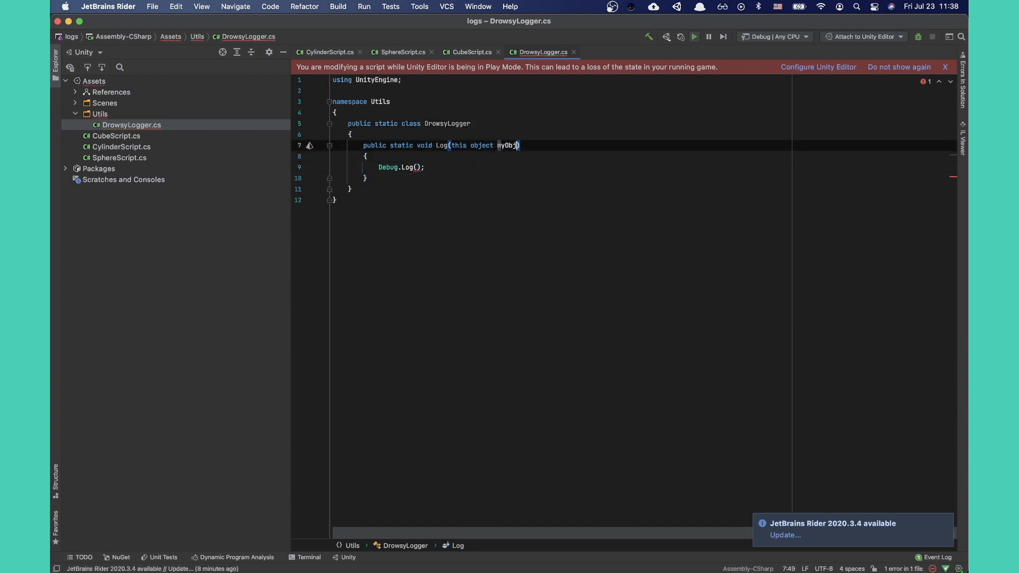
type("Objec")
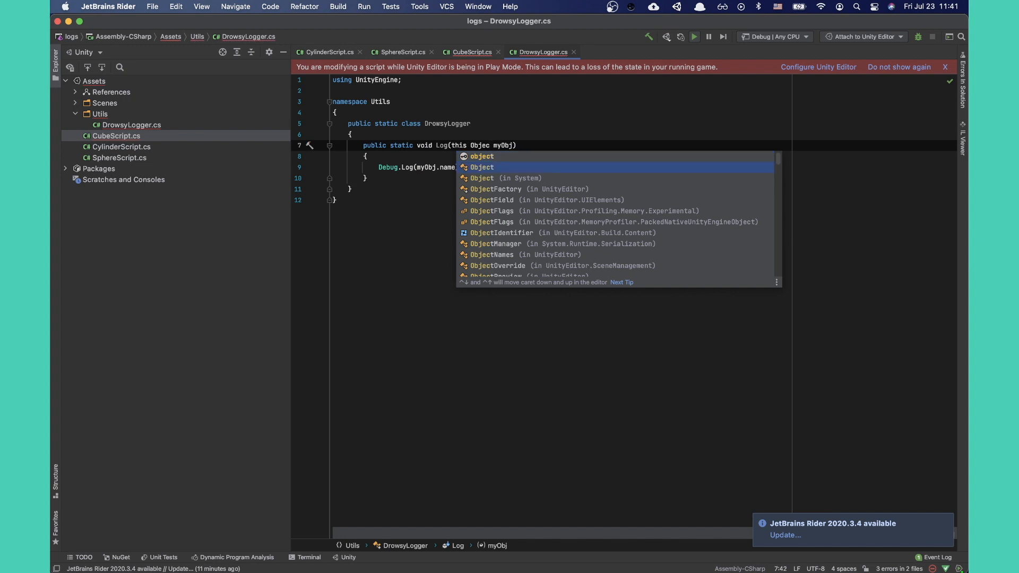
- Call the new Log extension from CubeScript and update SphereScript's logging
left_click(473, 51)
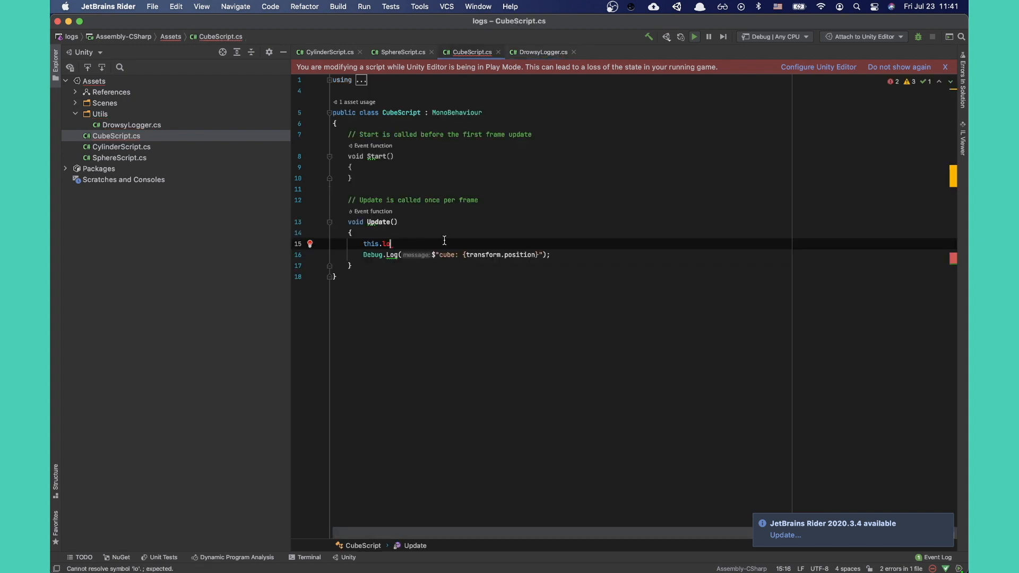
type("g();")
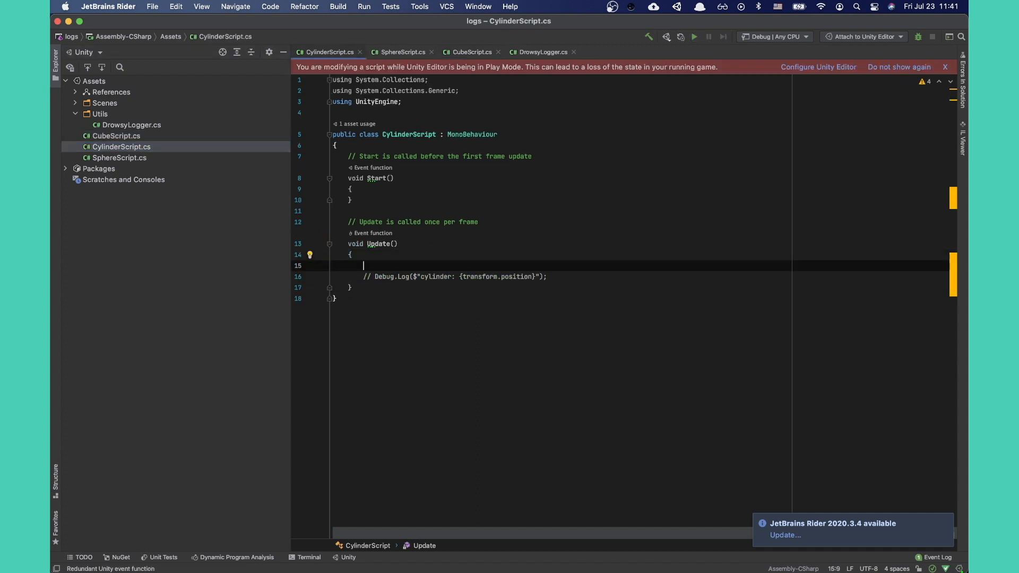
left_click(402, 52)
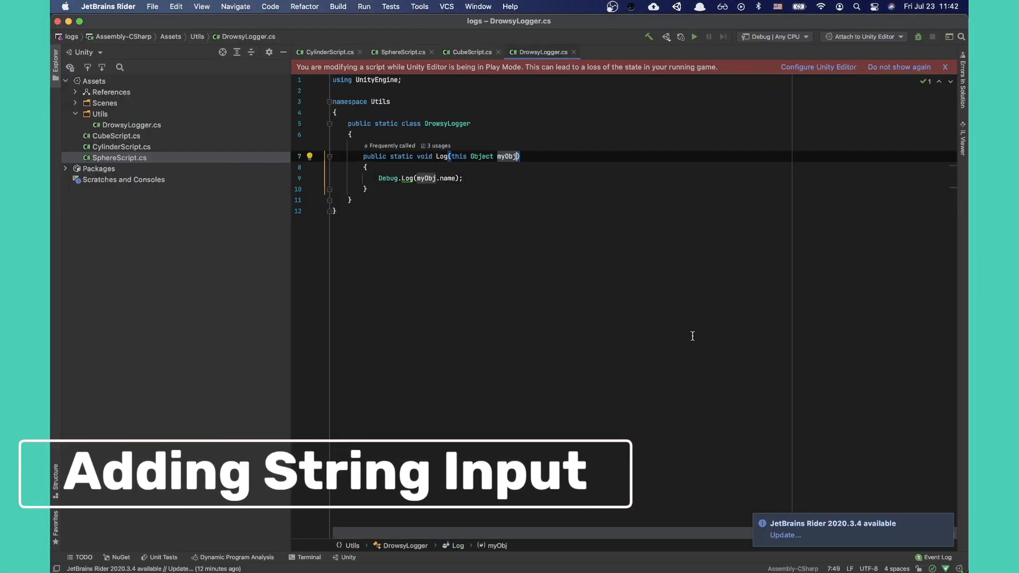
- Add a string msg parameter to Log and pass "msg1" from CubeScript
type(", string msg")
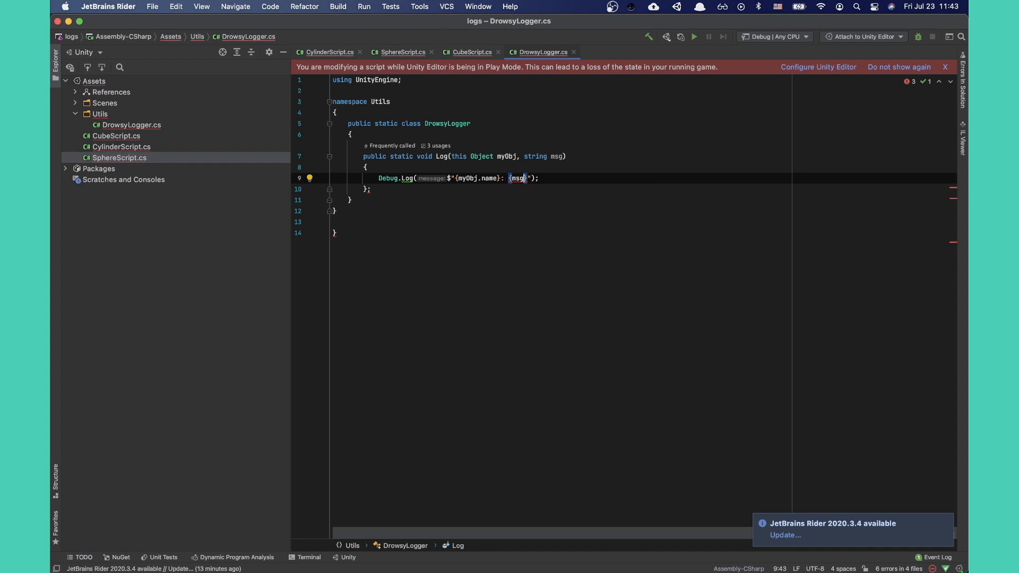
left_click(471, 51)
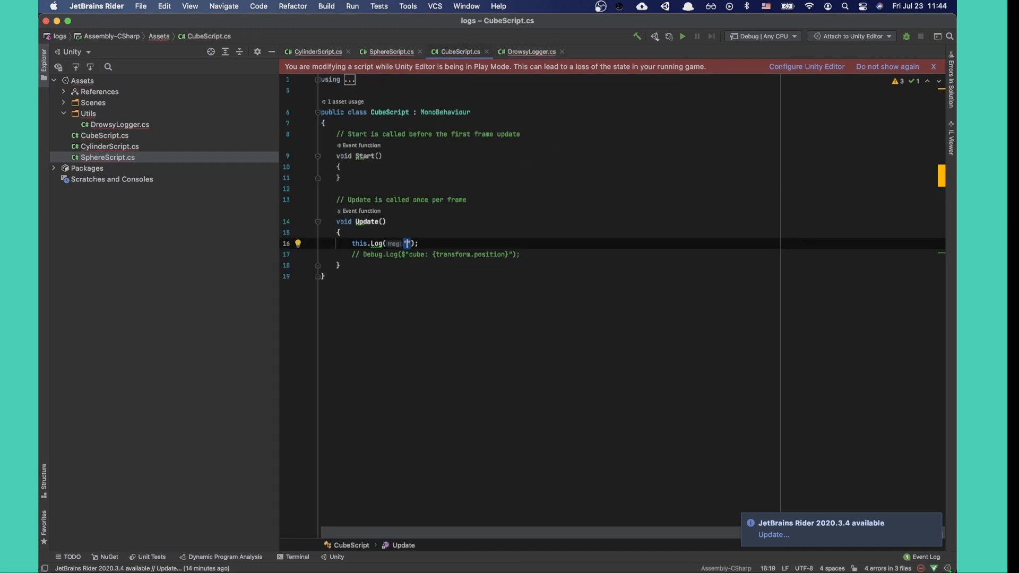
type("msg1")
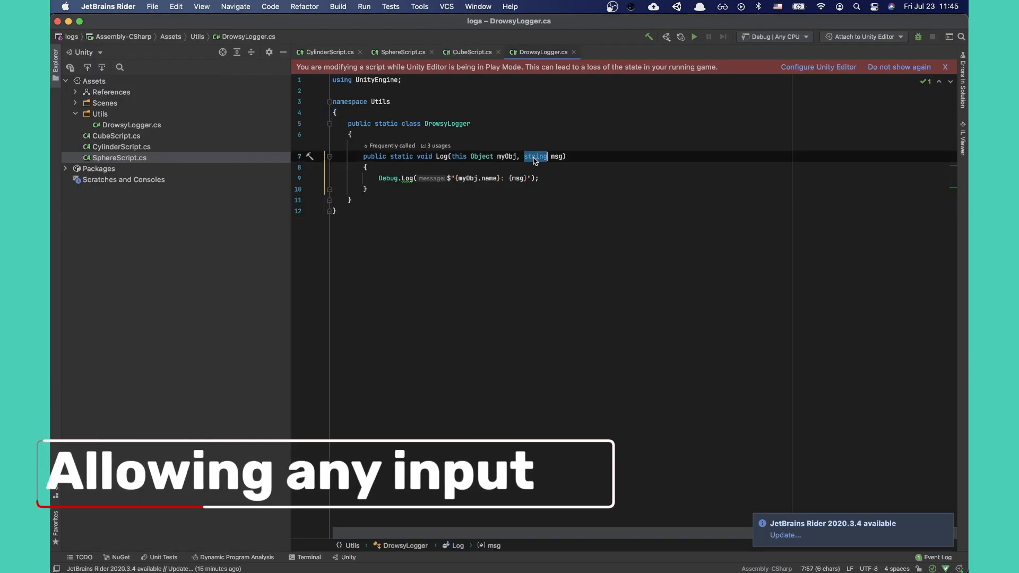
- Change the msg parameter type to object and revise CubeScript's Log call
type("object")
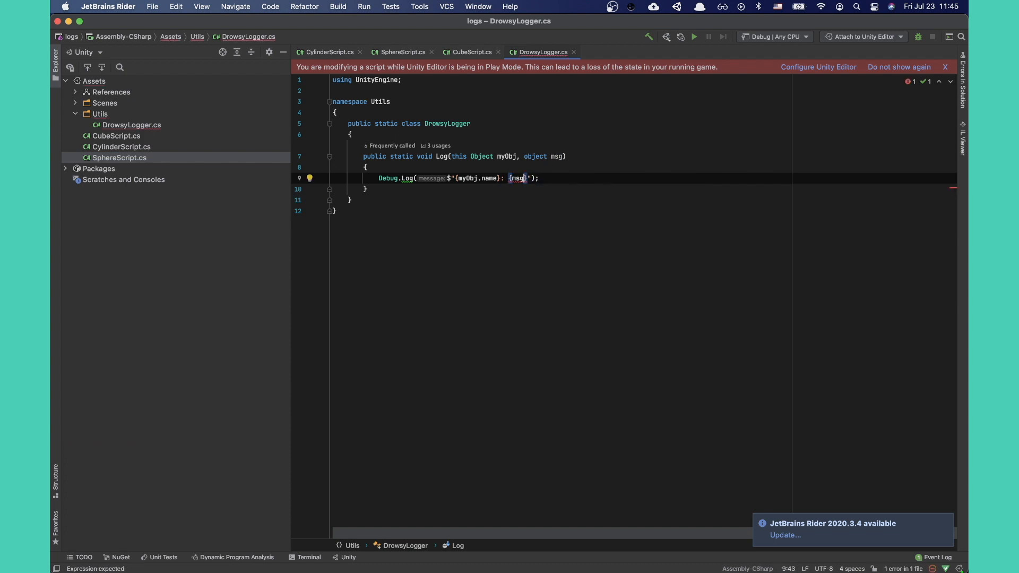
left_click(470, 52)
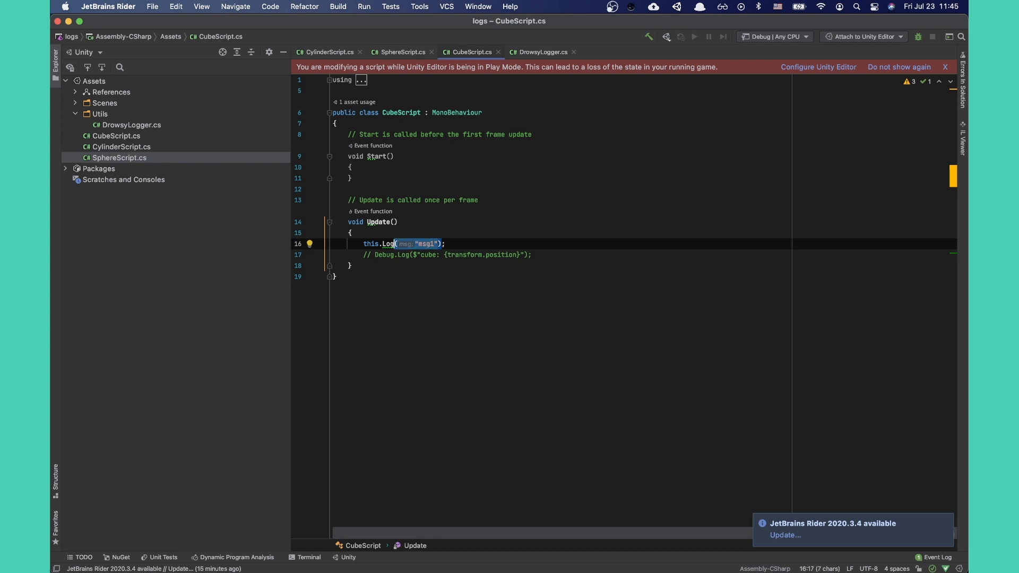
type("tran")
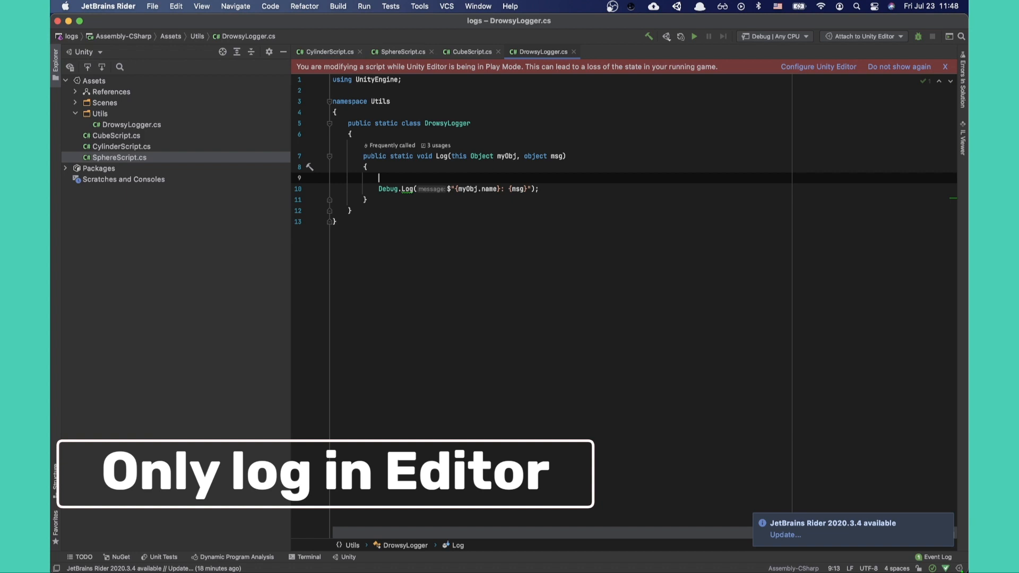
- Wrap Debug.Log in #if UNITY_EDITOR / #endif and begin a LogError(this …) signature
type("#if_un")
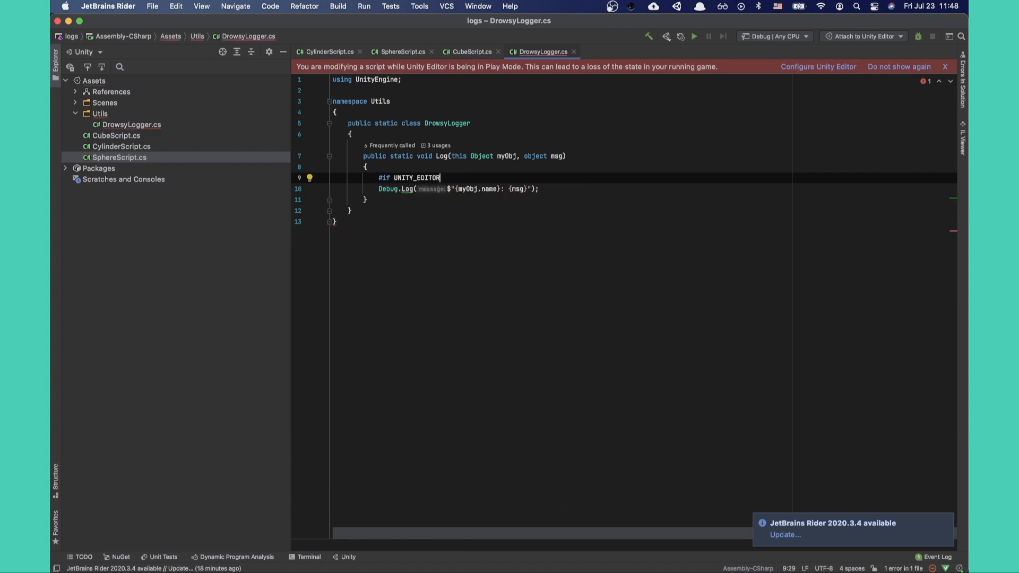
type("#end")
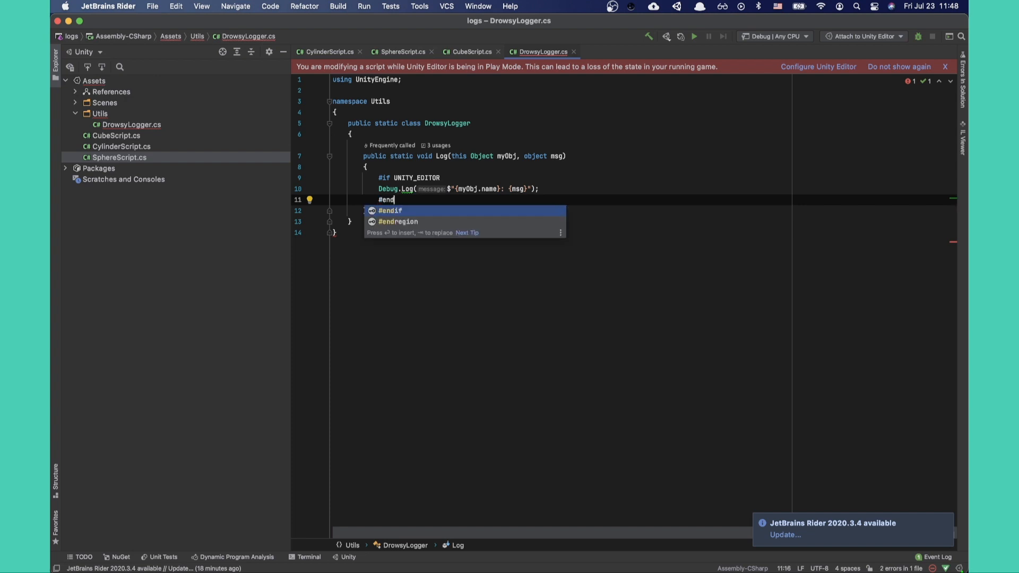
key("Enter")
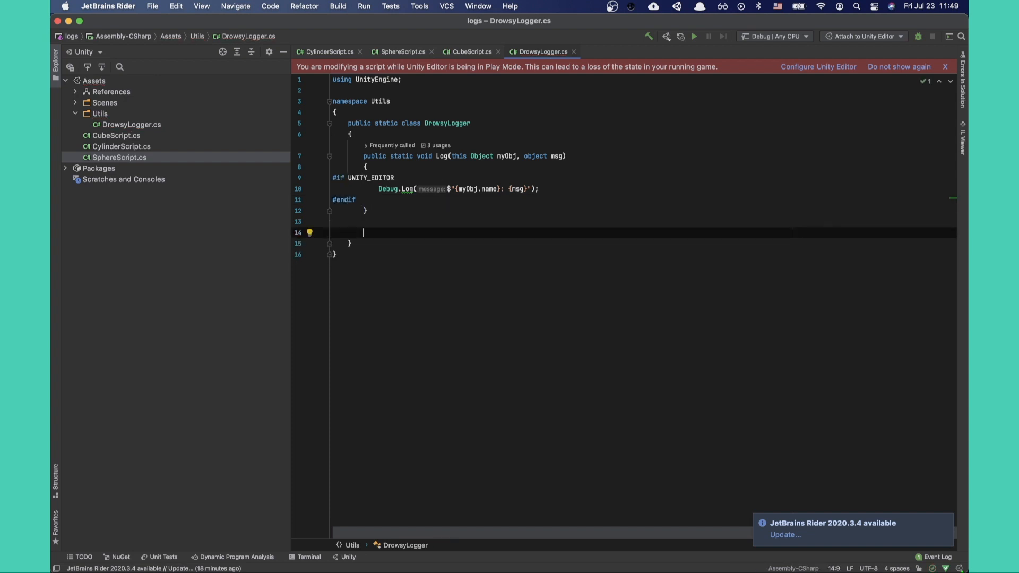
type("public static void LogError(this Object myObj, object msg")
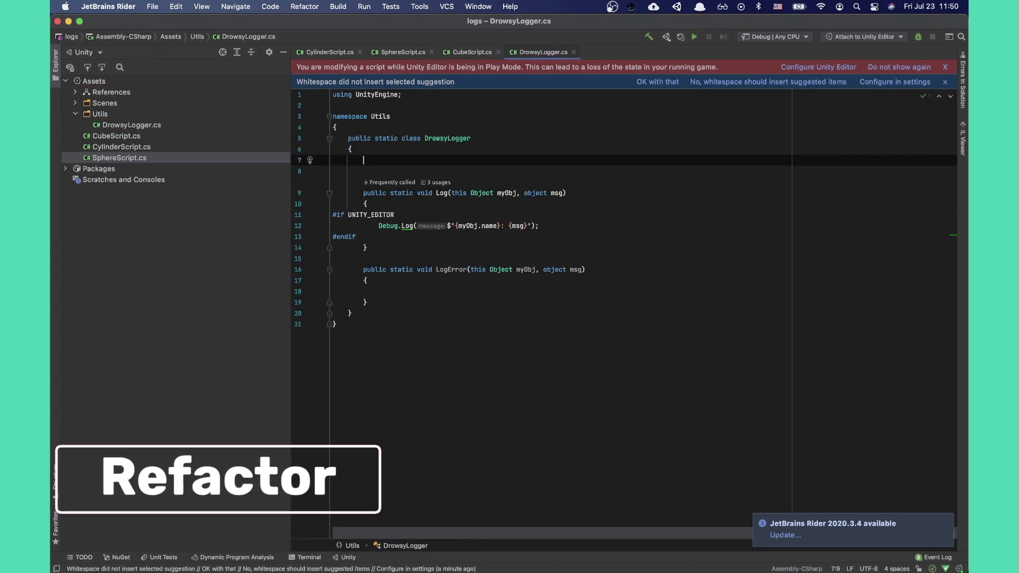
- Create a private static DoLog() helper method in DrowsyLogger
type("public static void _")
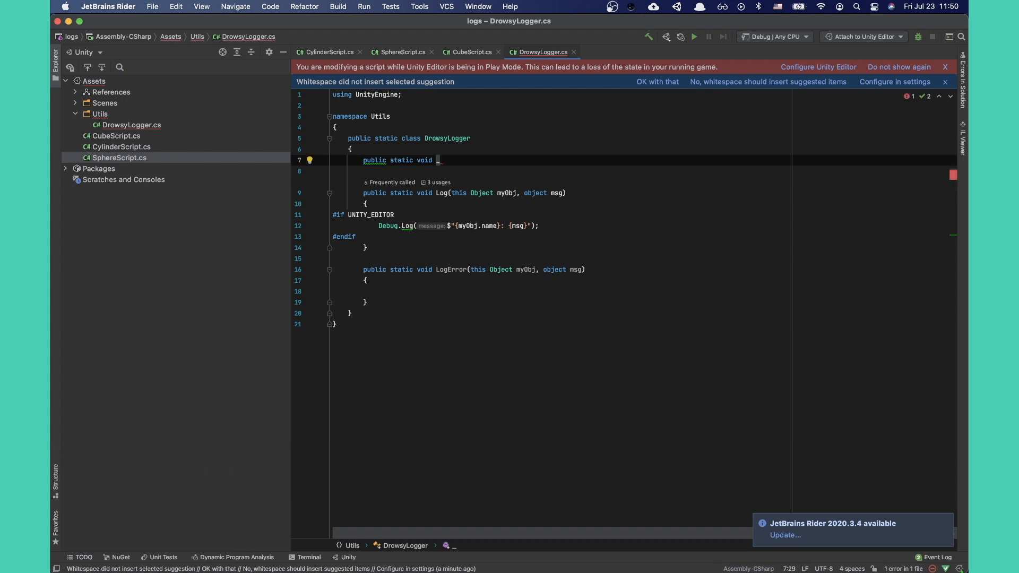
type("private")
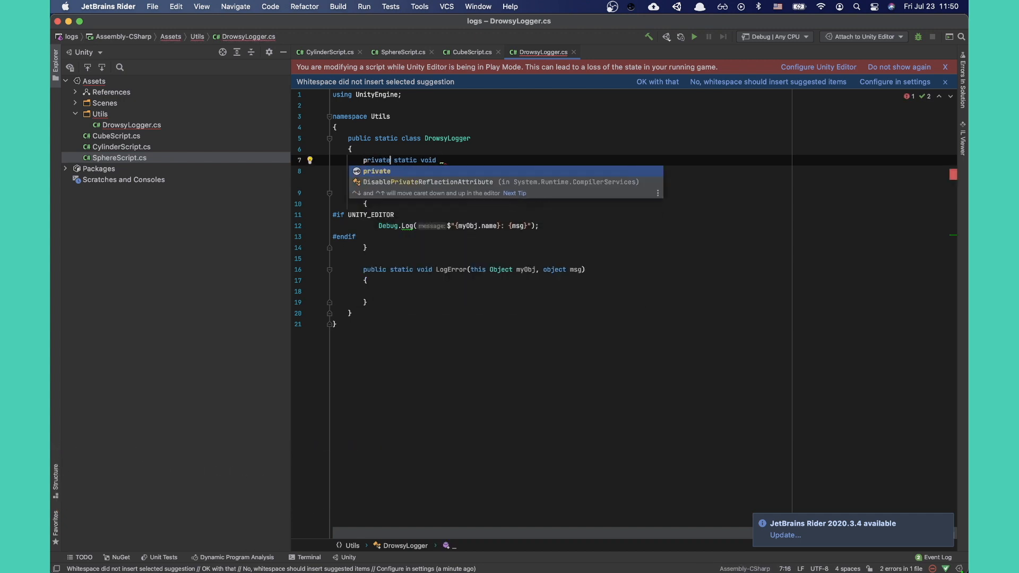
type("DoL")
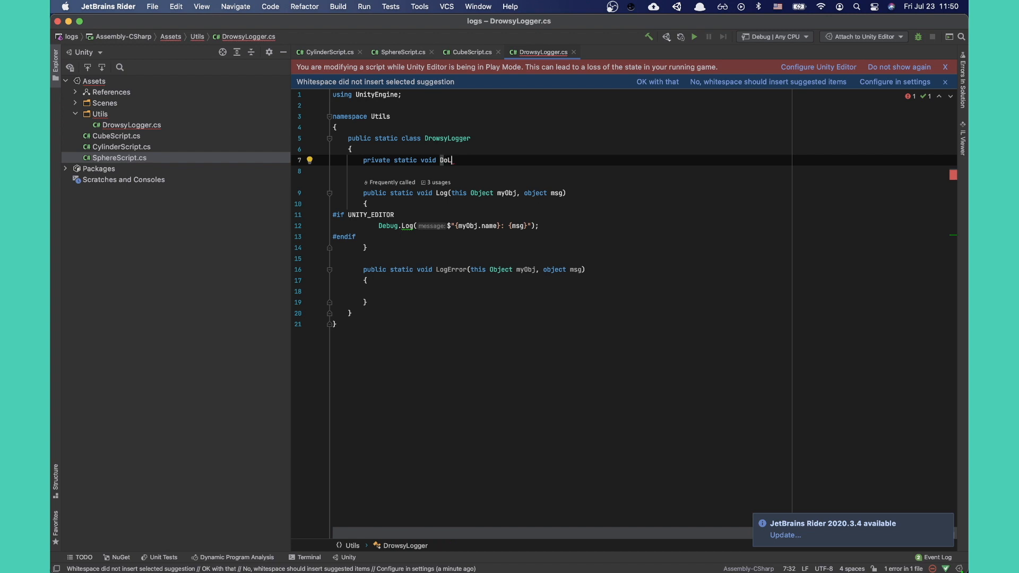
type("og()")
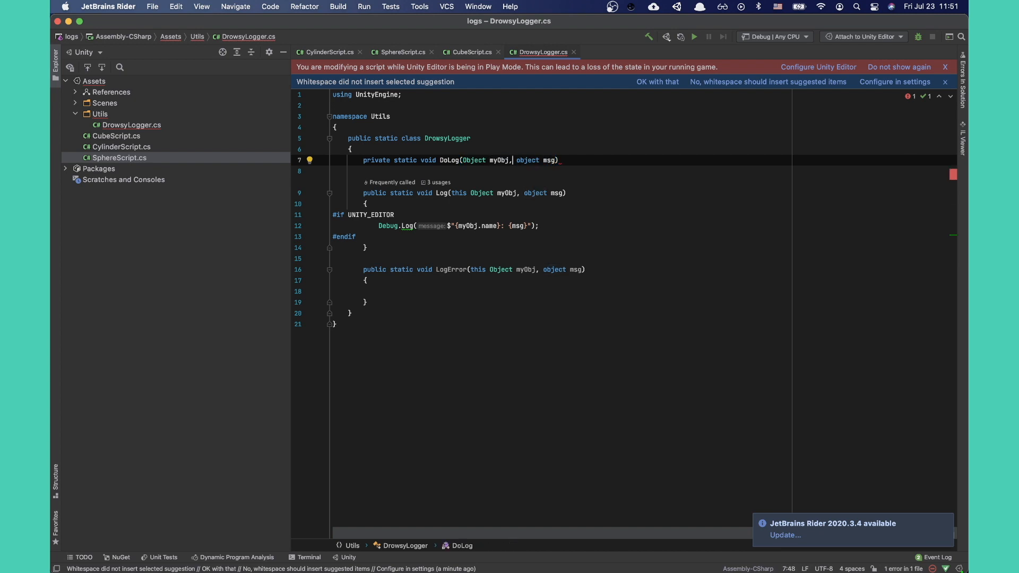
- Give DoLog a string prefix parameter and use a red emoji prefix for errors
type("string prefix,")
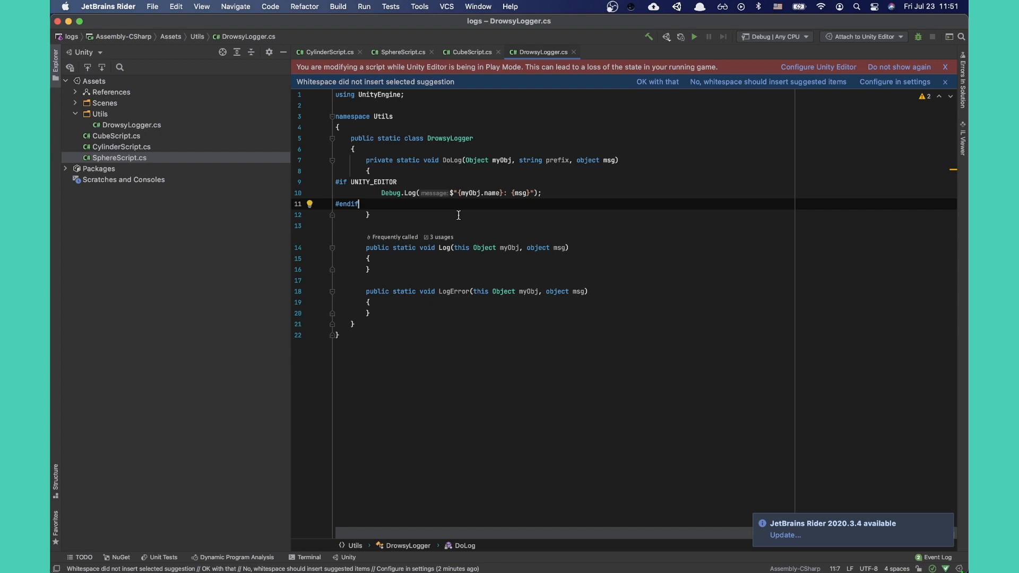
type("prefix}")
type("red")
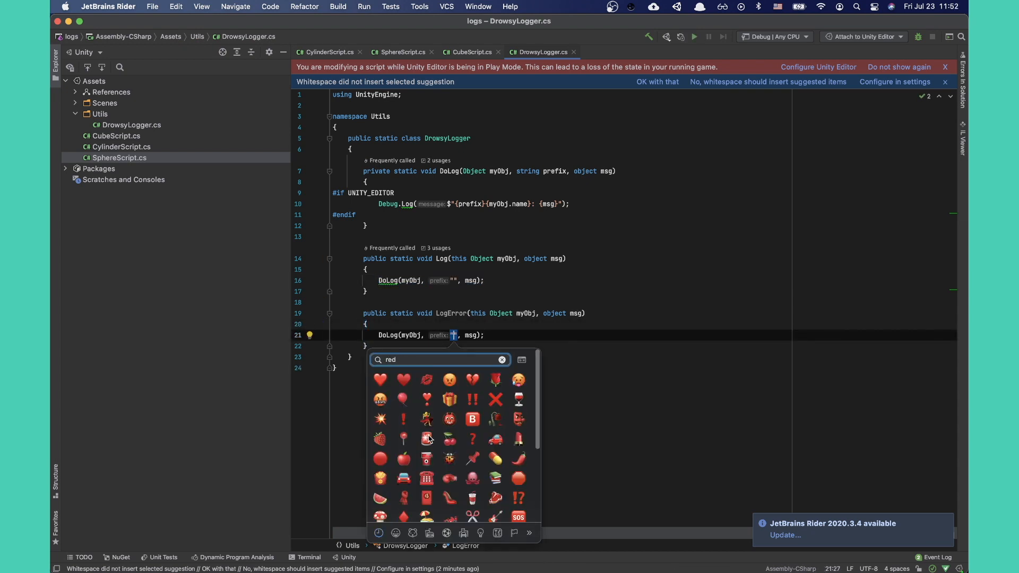
left_click(426, 438)
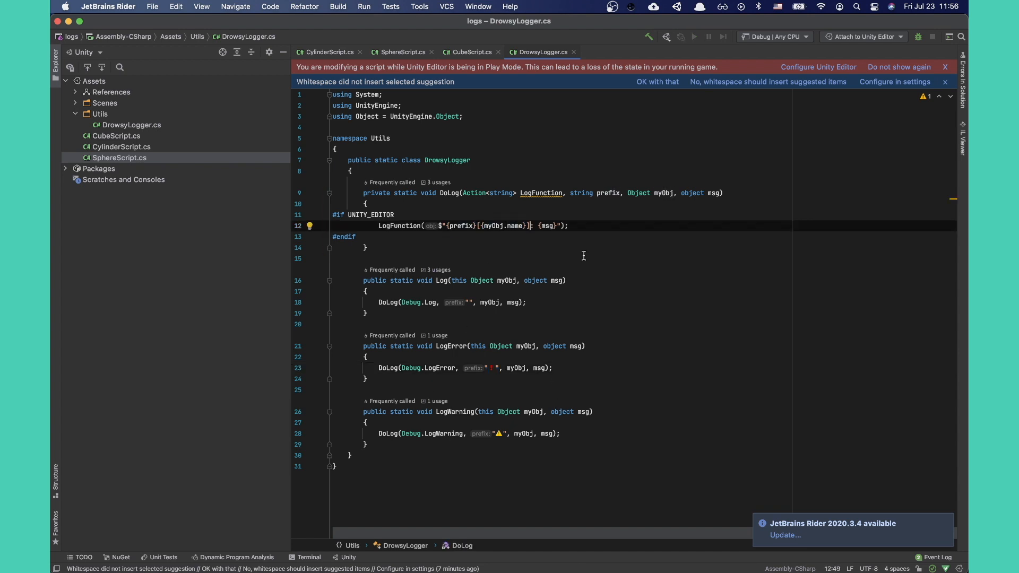
- Wrap the object name in <color> and call this.LogWarning("warning! be careful!") in CubeScript
type("<color>")
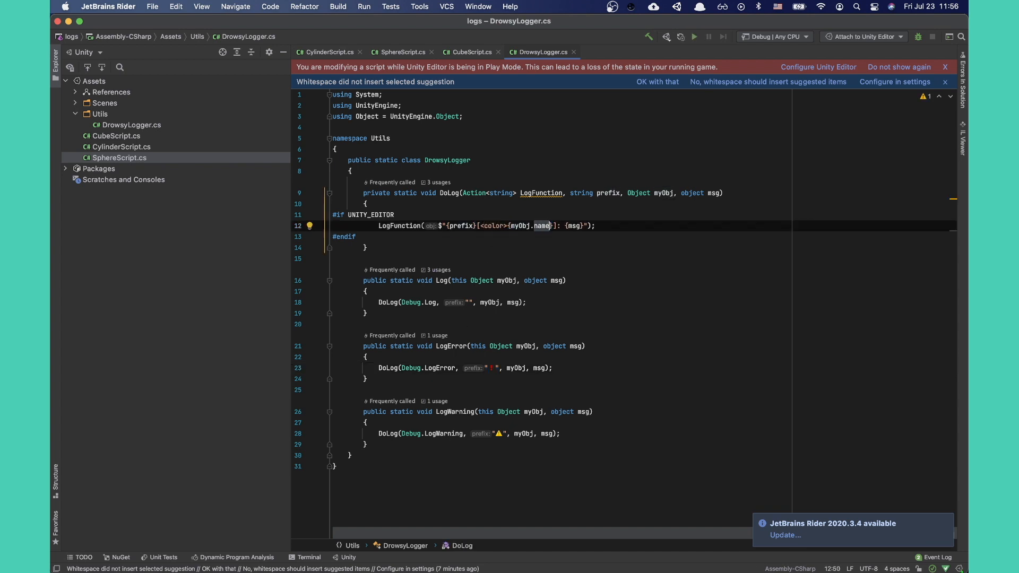
left_click(470, 52)
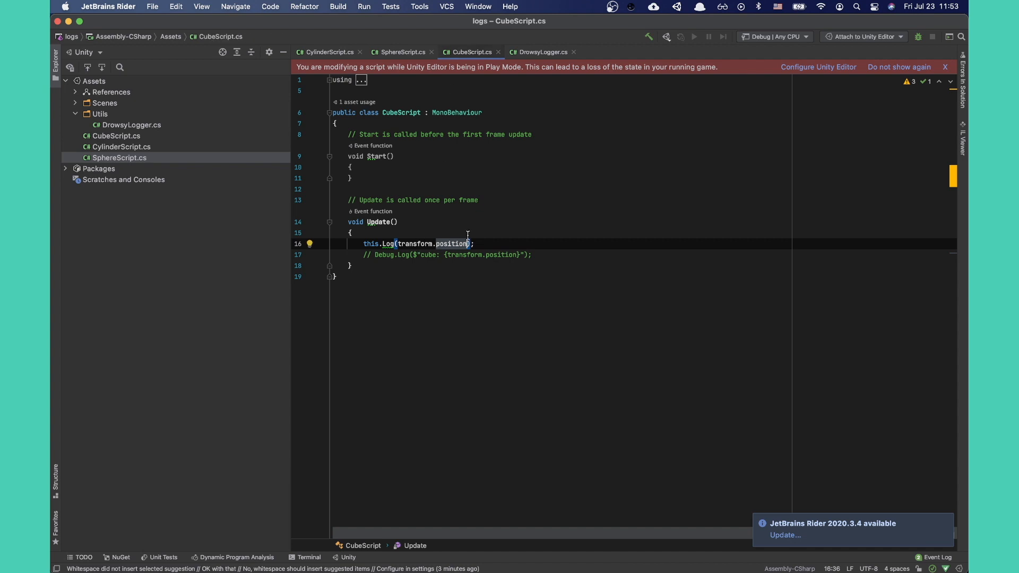
type("this.LogWarning();")
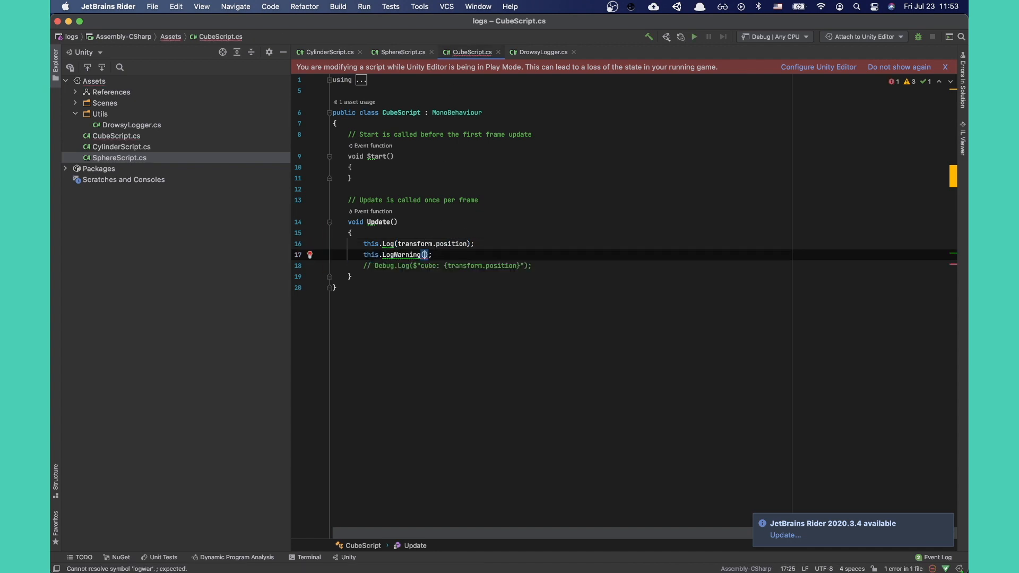
type("\"warning! be careful!\"")
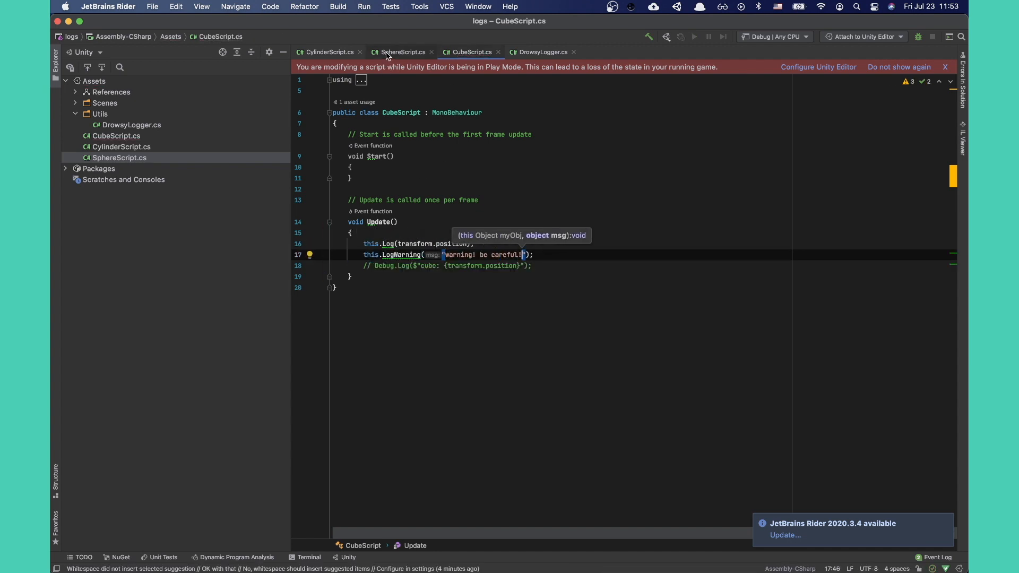
left_click(401, 52)
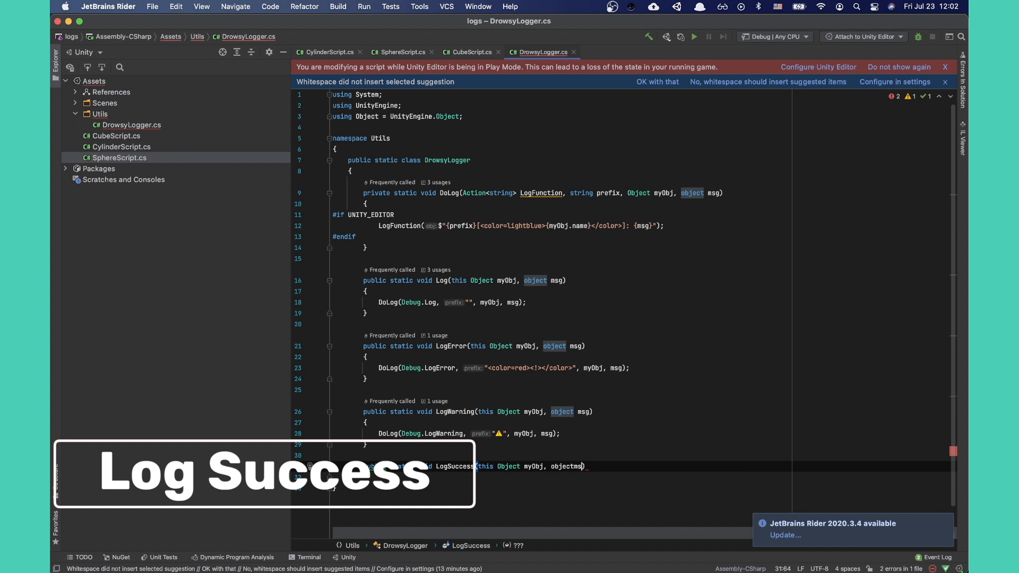
- Add a LogSuccess(this Object myObj, object msg) extension and call it in CylinderScript's Update
type("Debug.logs")
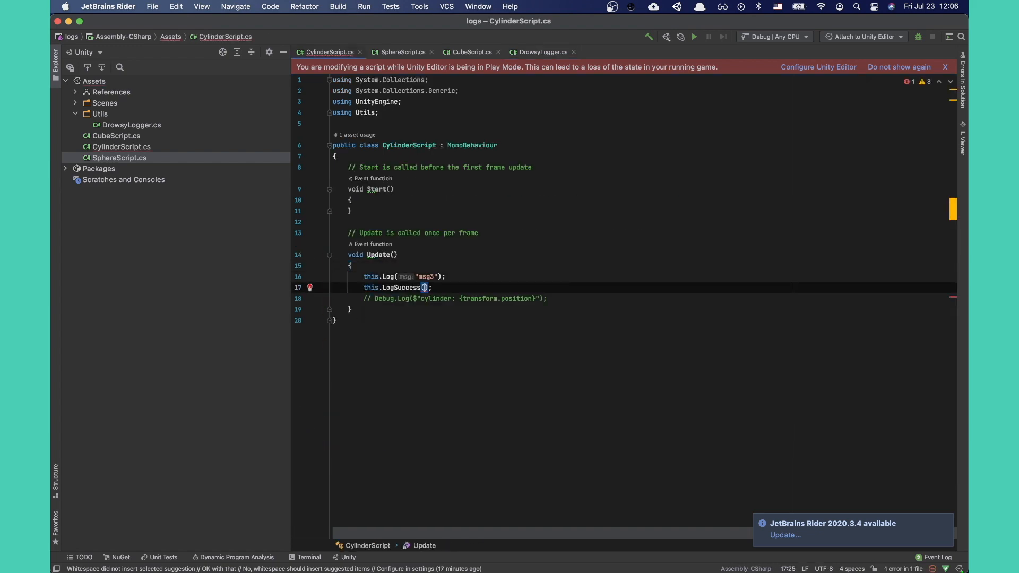
left_click(541, 52)
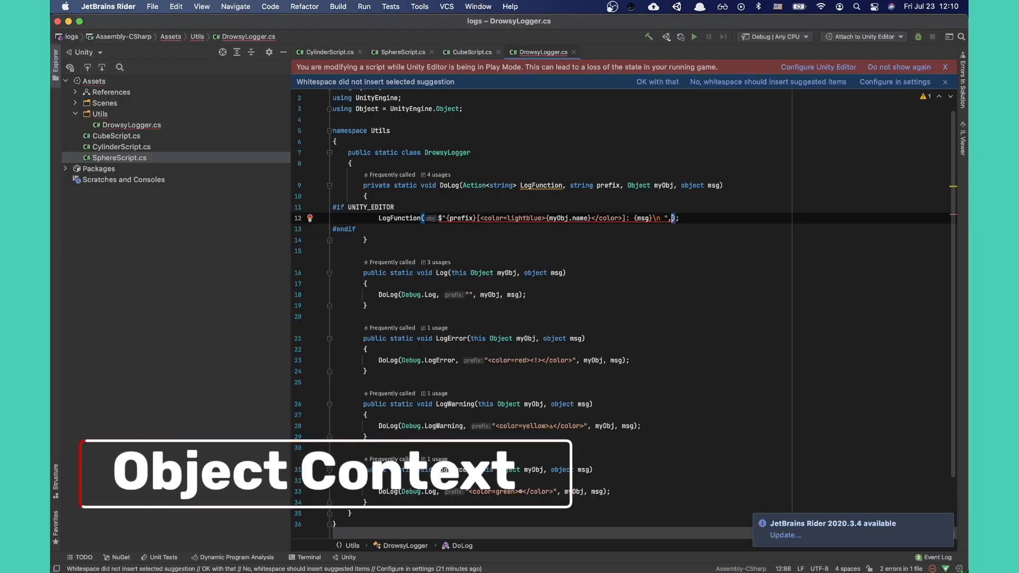
- Pass myObj as the context argument to LogFunction in DoLog
type("myObj")
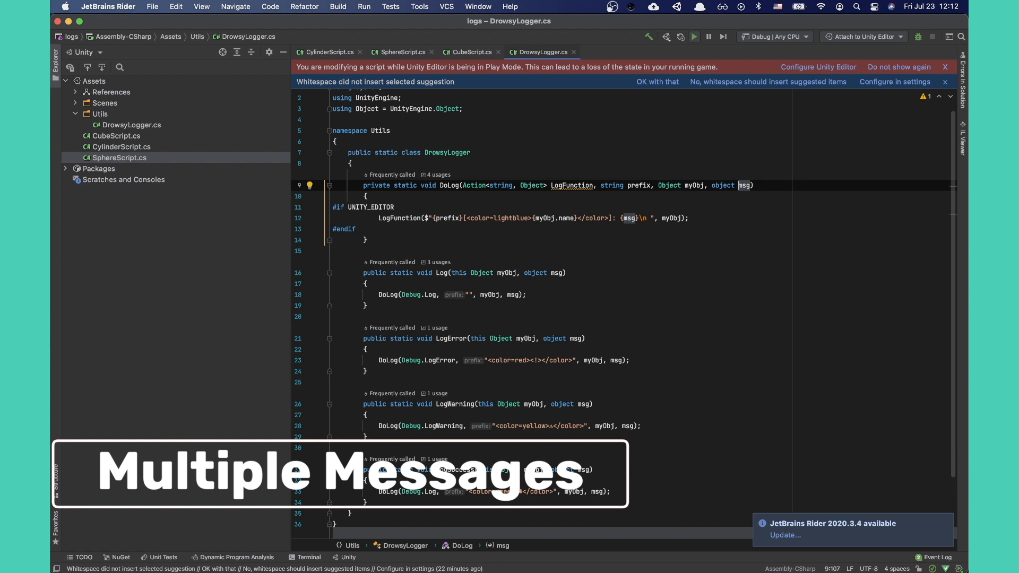
- Make msg a params object[] joined via String.Join, and start a string Color extension
type("[]")
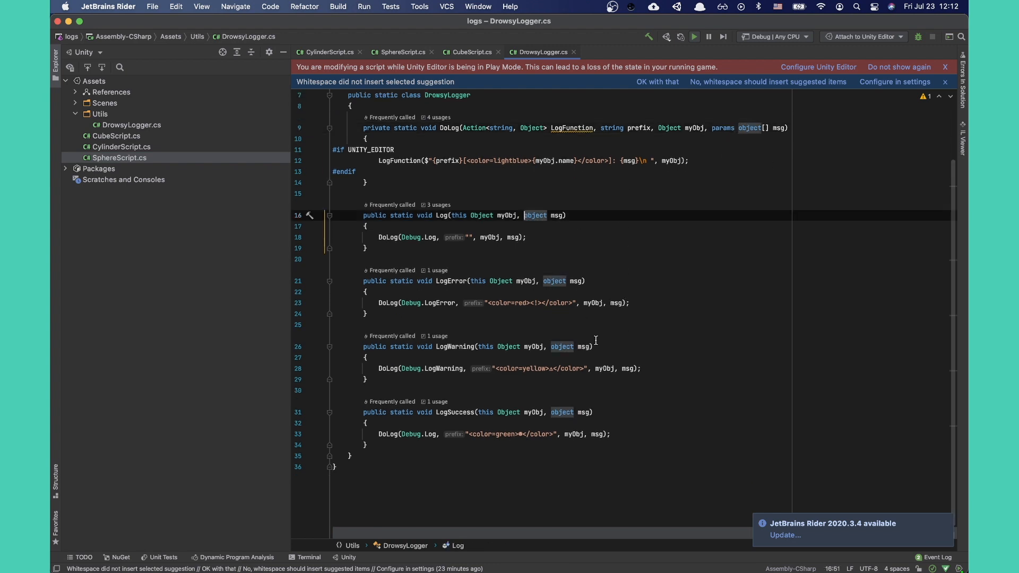
type("params")
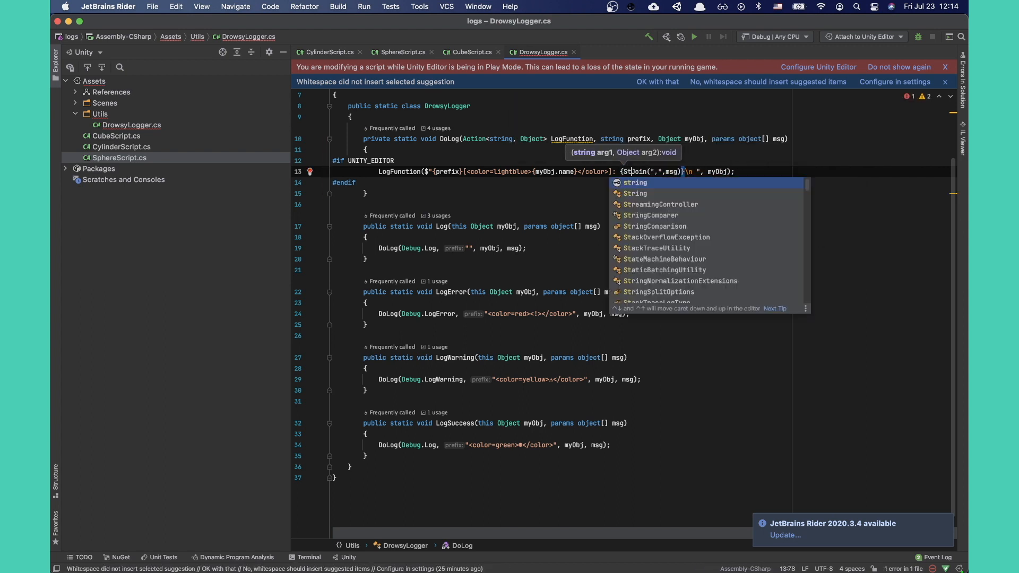
left_click(471, 52)
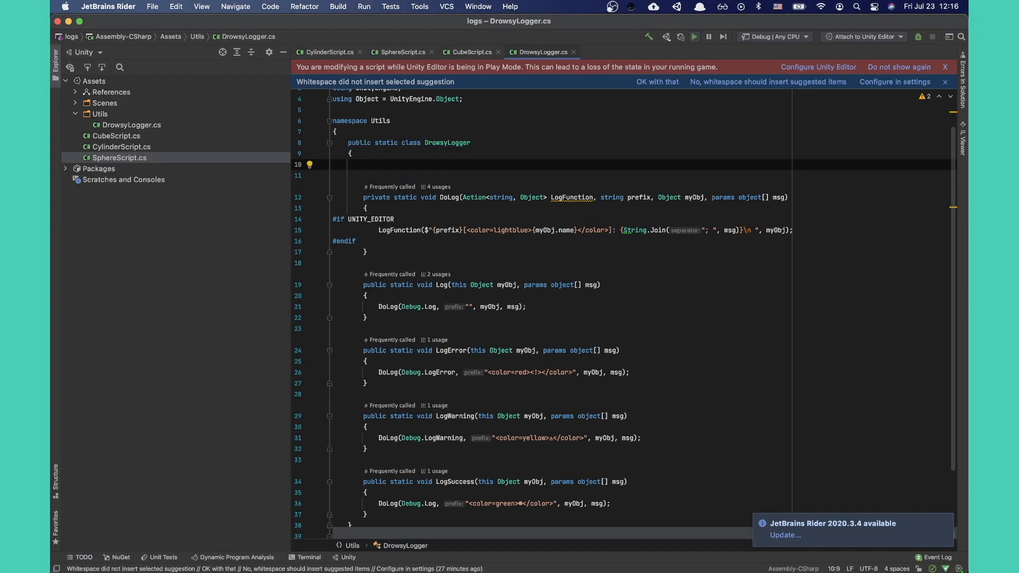
type("public static string Color(this st")
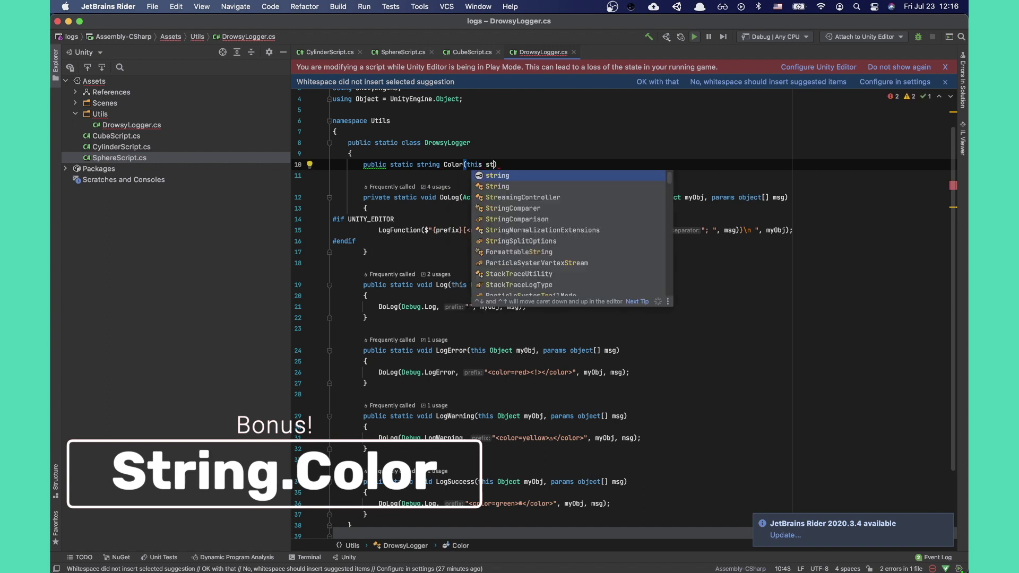